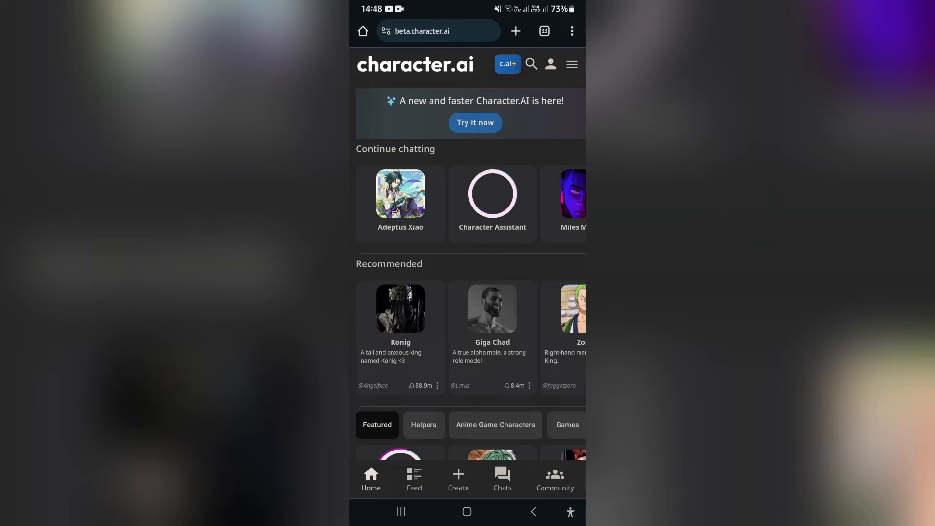
# Step: Start a new room named 'Room 1' and bring up the character list
pyautogui.click(457, 479)
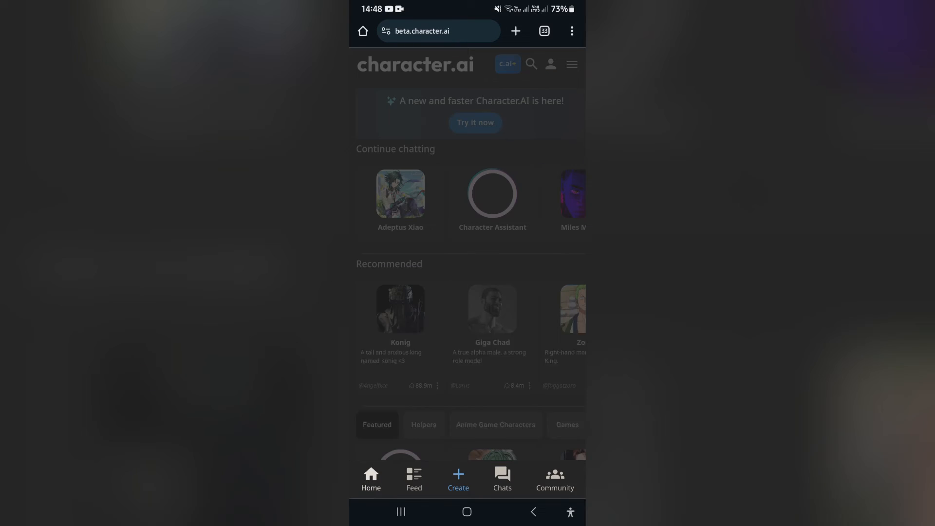
pyautogui.click(458, 477)
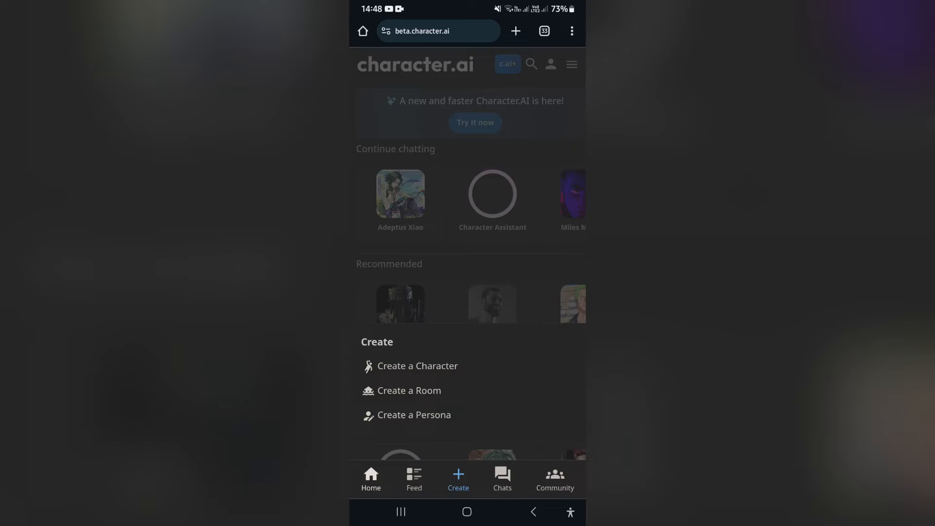
pyautogui.click(410, 391)
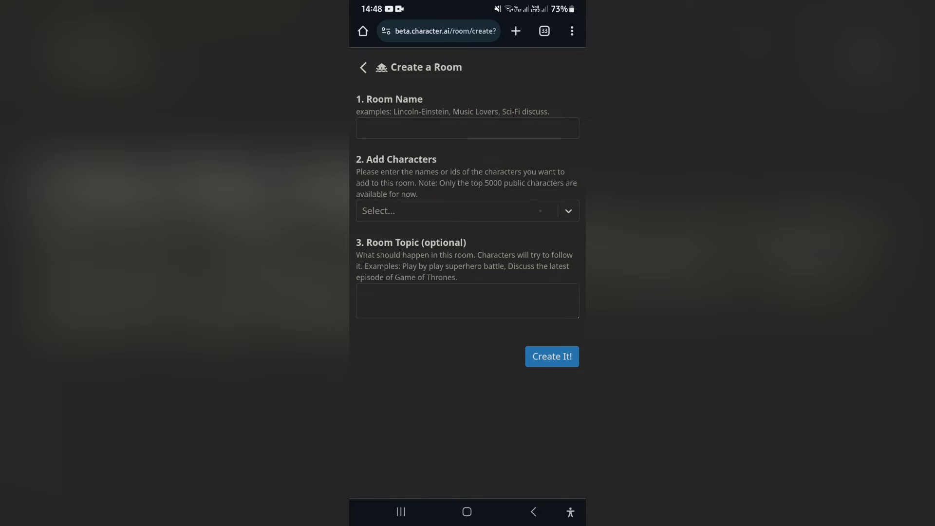
pyautogui.write('Room 1')
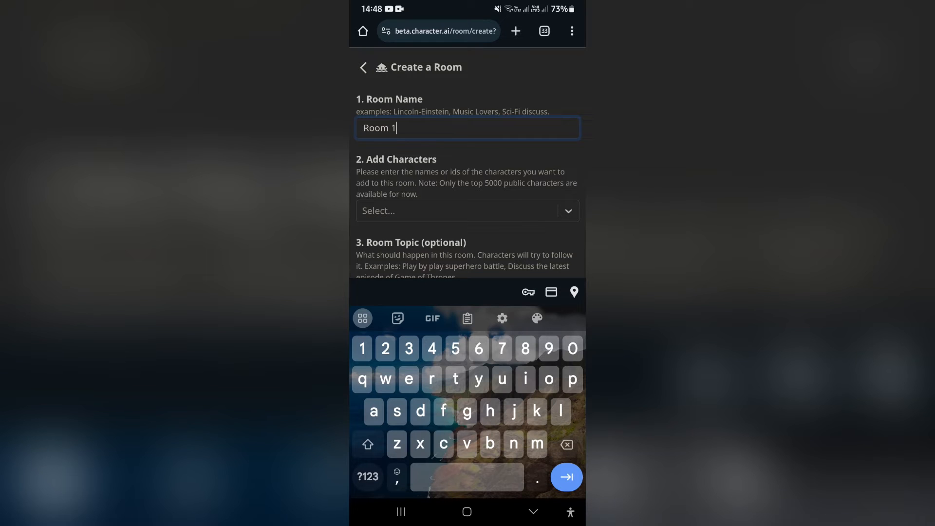
pyautogui.click(459, 210)
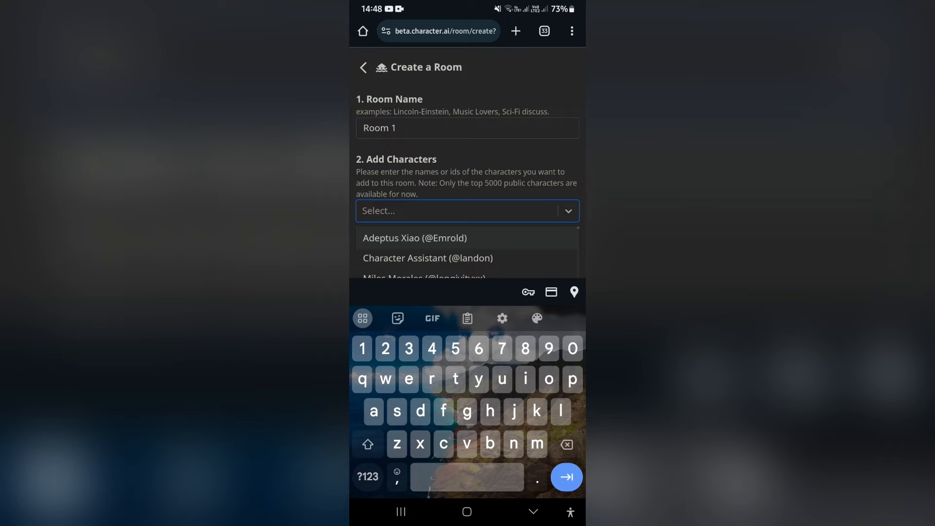
pyautogui.scroll(-3)
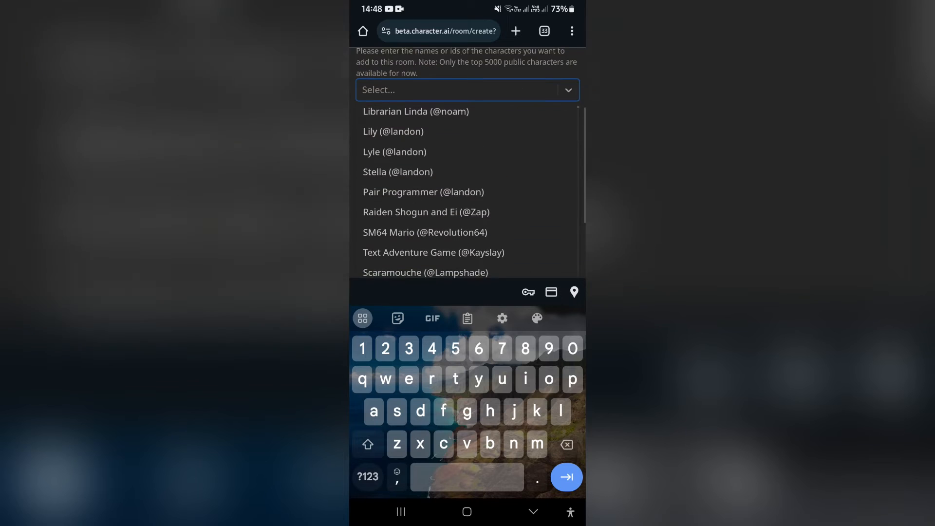
pyautogui.click(395, 151)
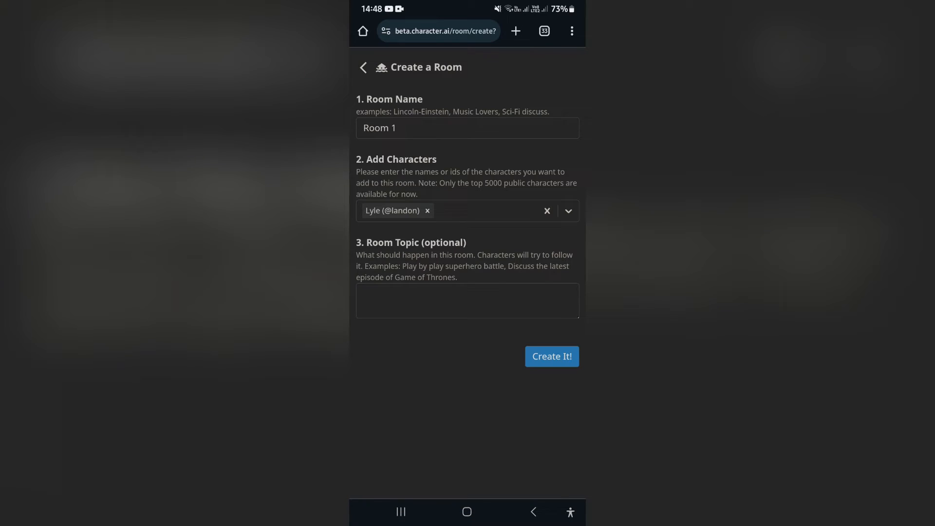
pyautogui.click(471, 211)
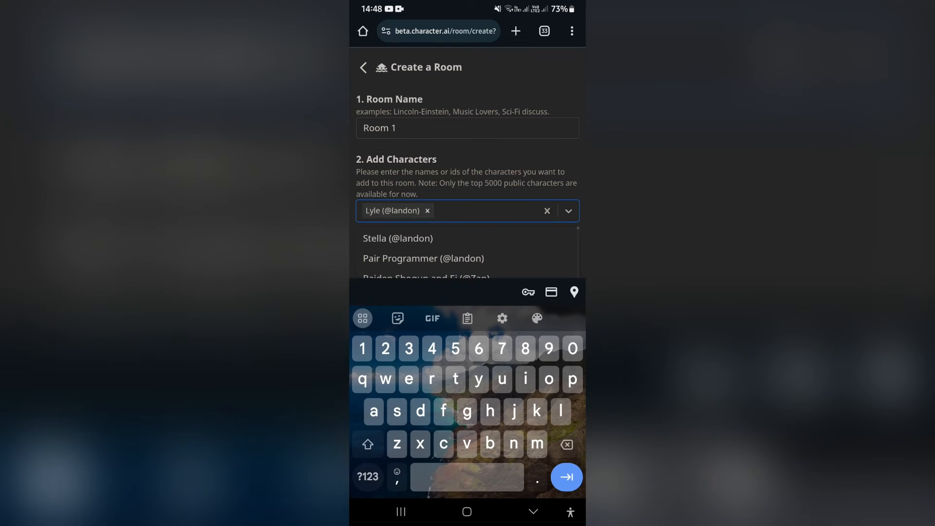
pyautogui.scroll(-3)
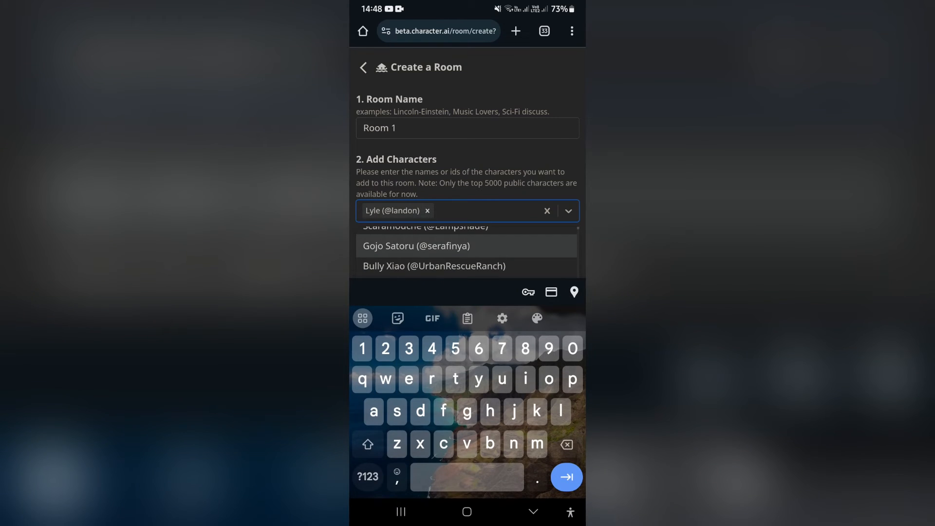
pyautogui.click(416, 245)
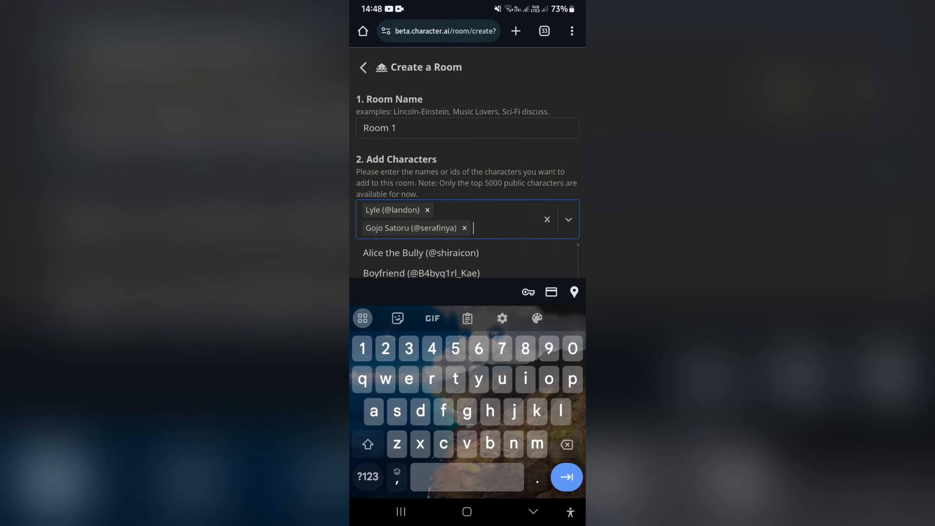
pyautogui.click(420, 253)
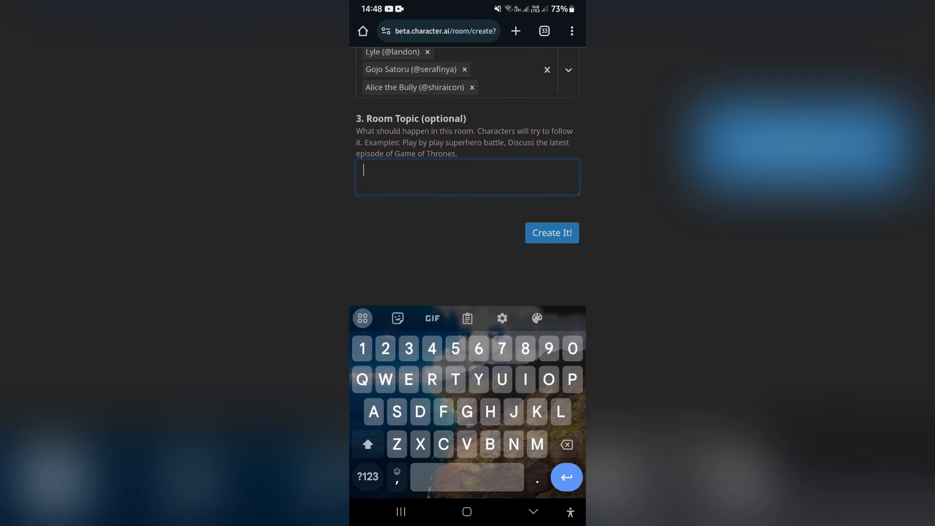
# Step: Enter 'Talk about cooking cake' as the room topic
pyautogui.write('Talk about cooking')
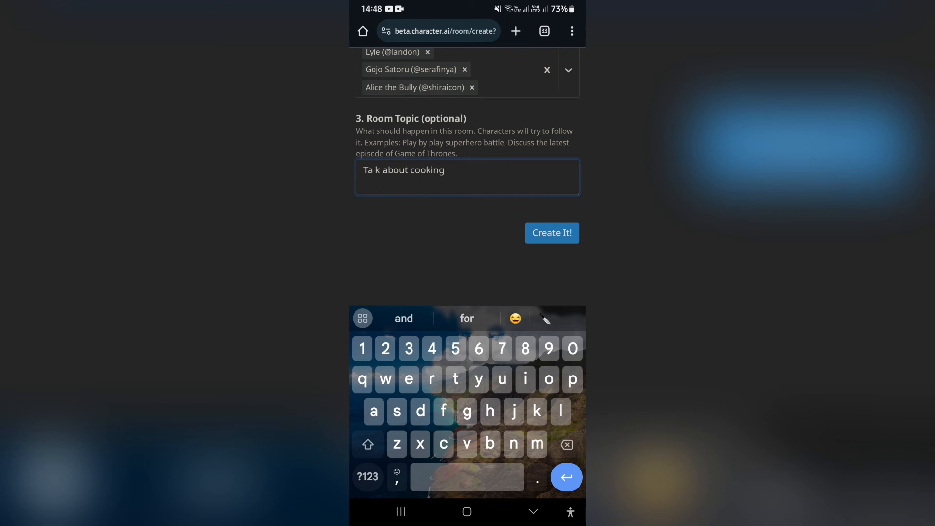
pyautogui.write('cake')
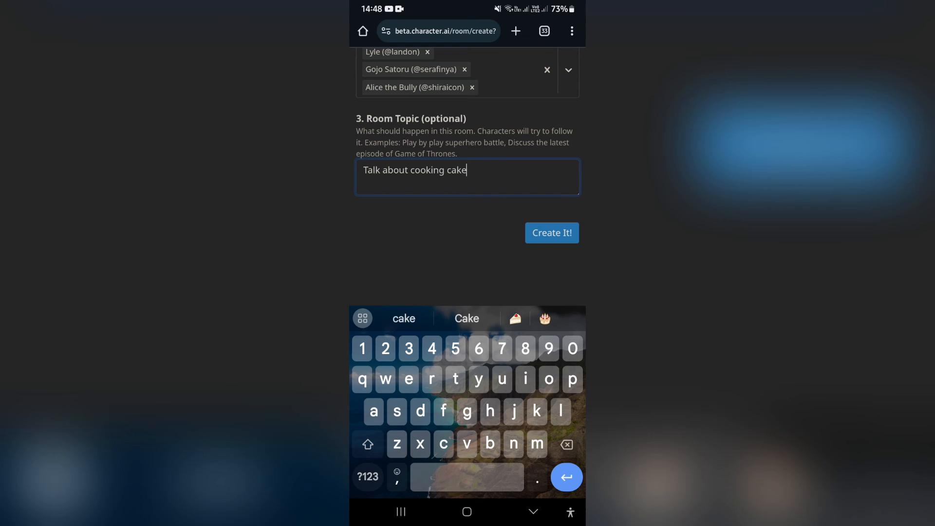